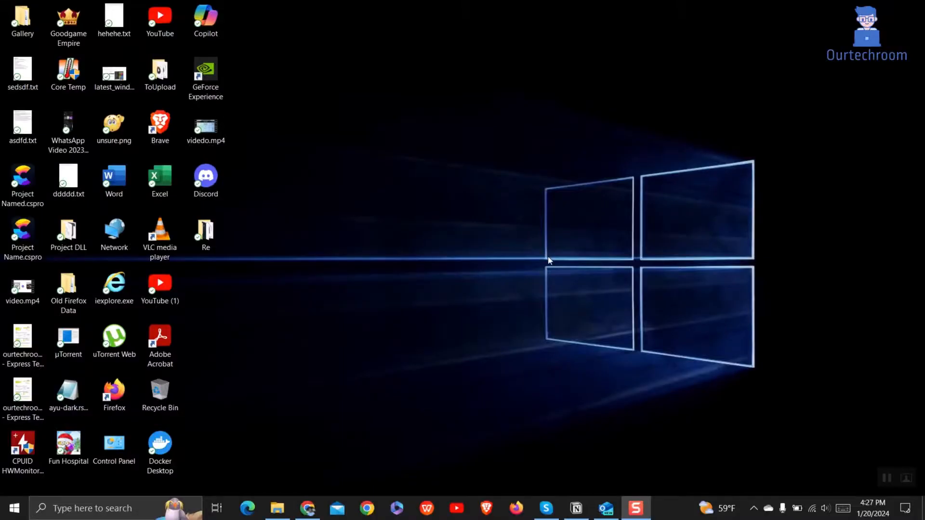
- Search Windows for 'registry editor' and launch Registry Editor
{"action": "right_click", "coordinate": [605, 508]}
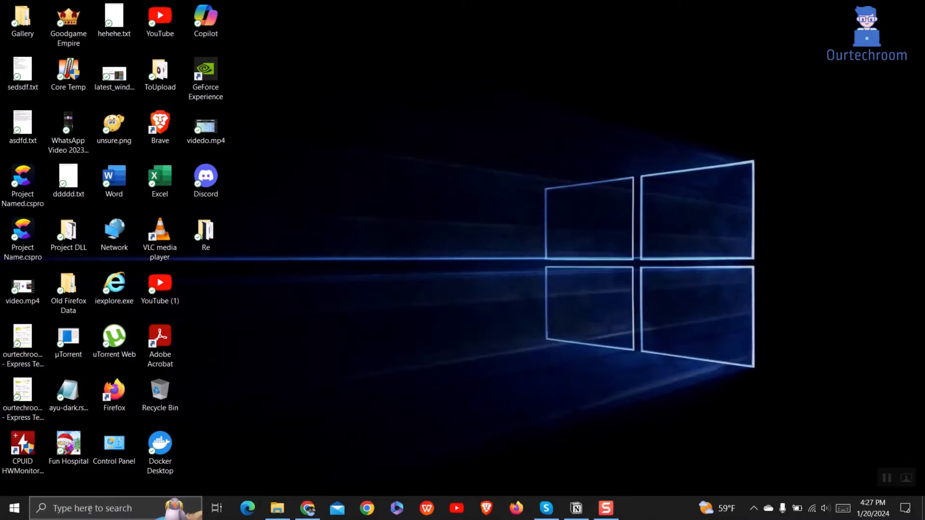
{"action": "left_click", "coordinate": [94, 509]}
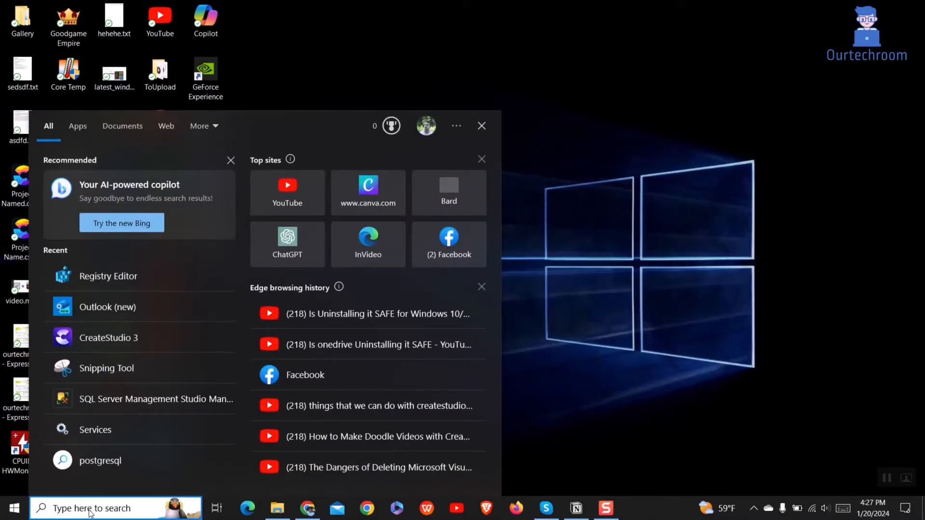
{"action": "type", "text": "registry editor"}
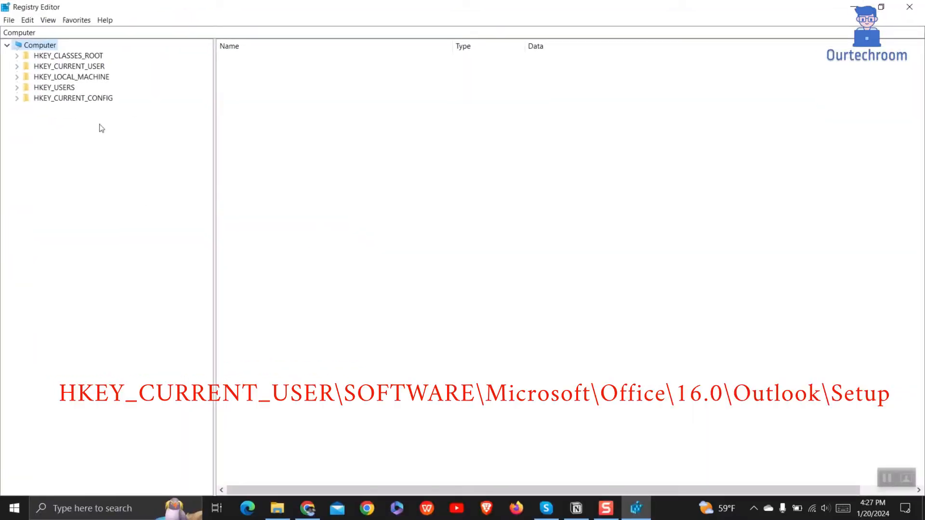
- Expand HKEY_CURRENT_USER > SOFTWARE > Microsoft > Office in the registry tree
{"action": "left_click", "coordinate": [67, 65]}
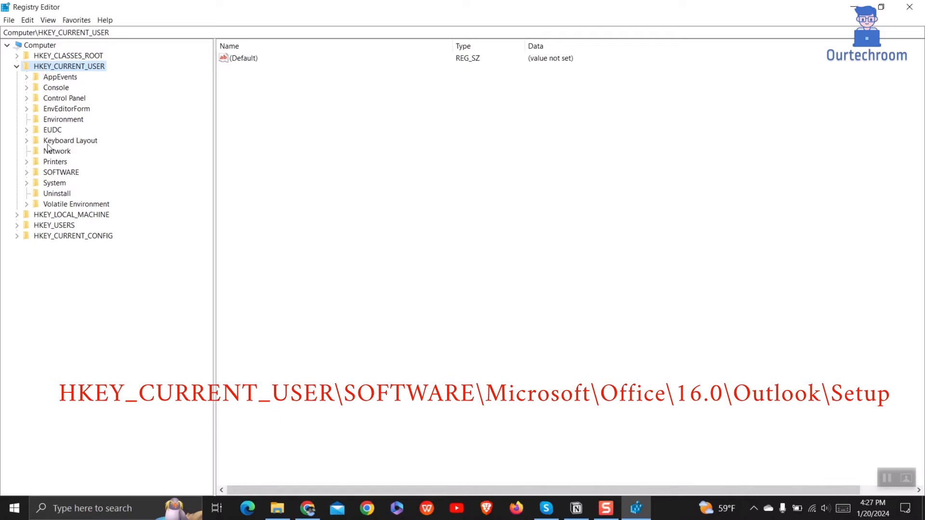
{"action": "left_click", "coordinate": [27, 172]}
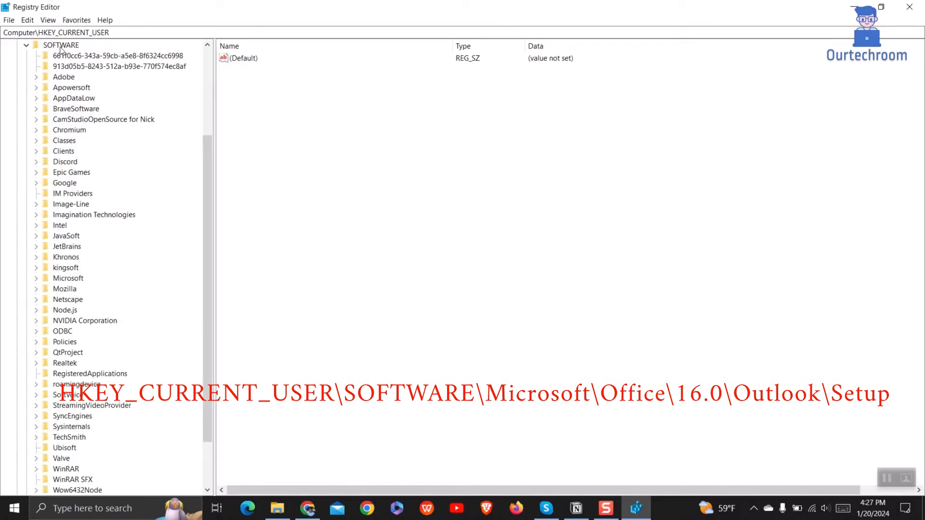
{"action": "mouse_move", "coordinate": [70, 266]}
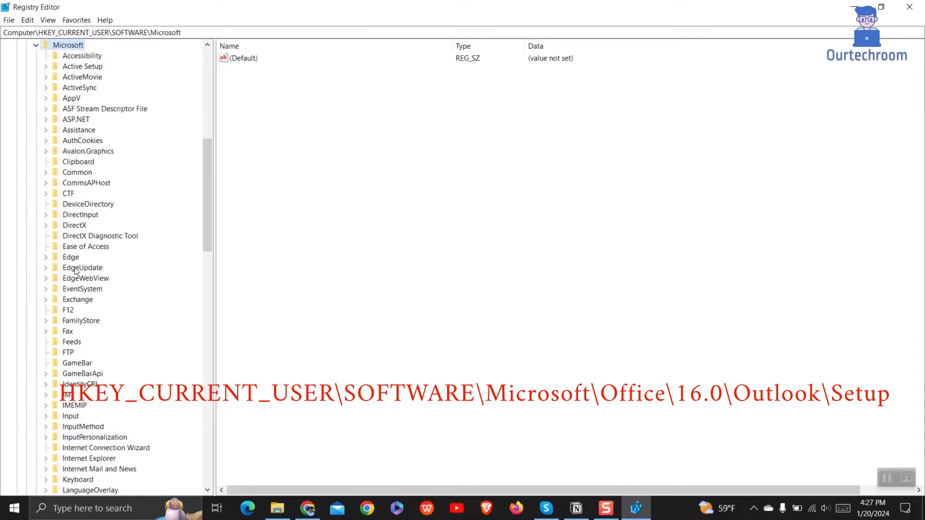
{"action": "scroll", "scroll_direction": "down", "scroll_amount": 3}
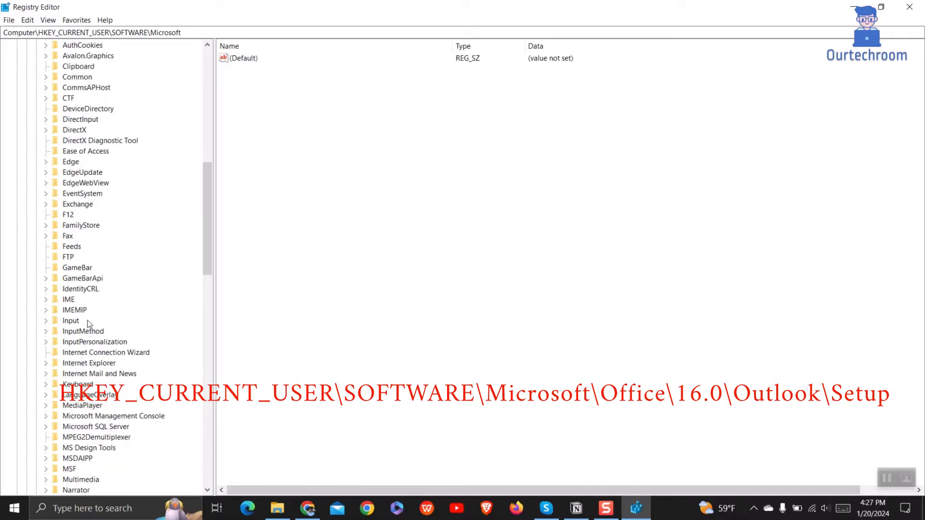
{"action": "scroll", "scroll_direction": "down", "scroll_amount": 3}
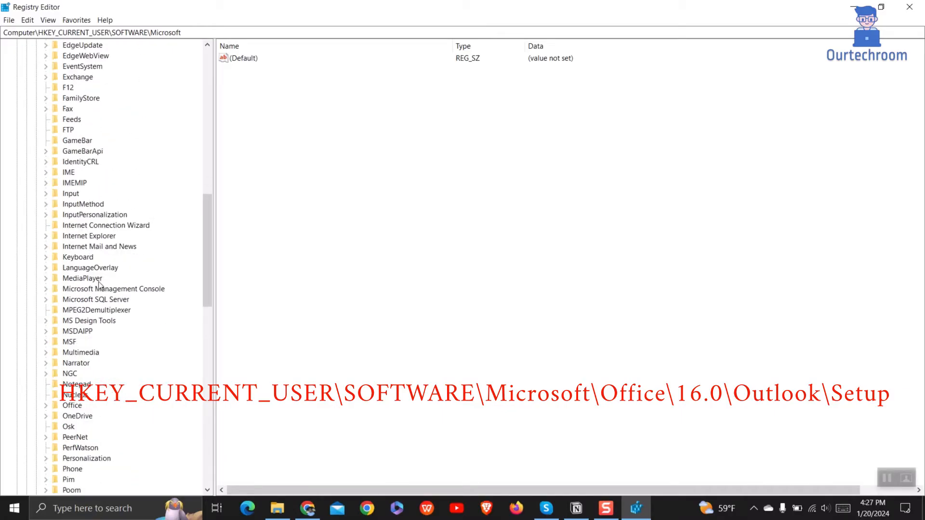
{"action": "scroll", "scroll_direction": "down", "scroll_amount": 3}
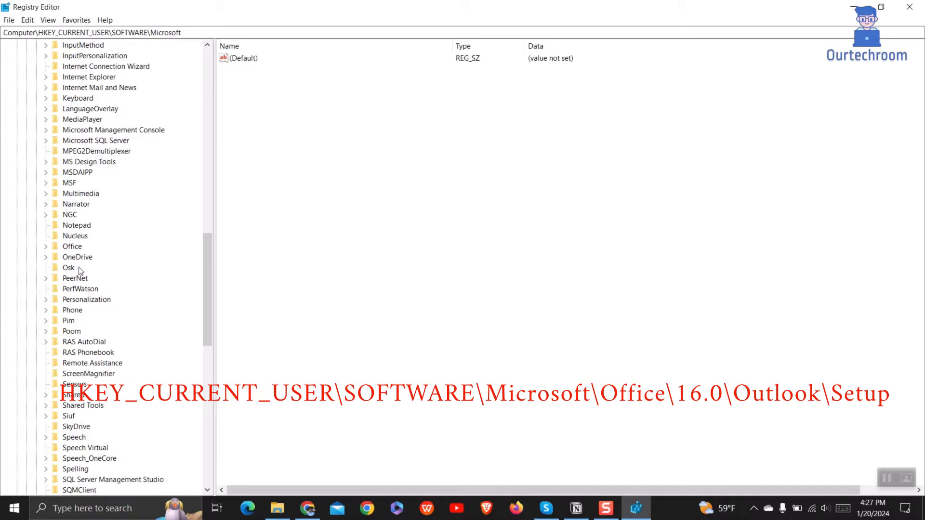
{"action": "left_click", "coordinate": [37, 247]}
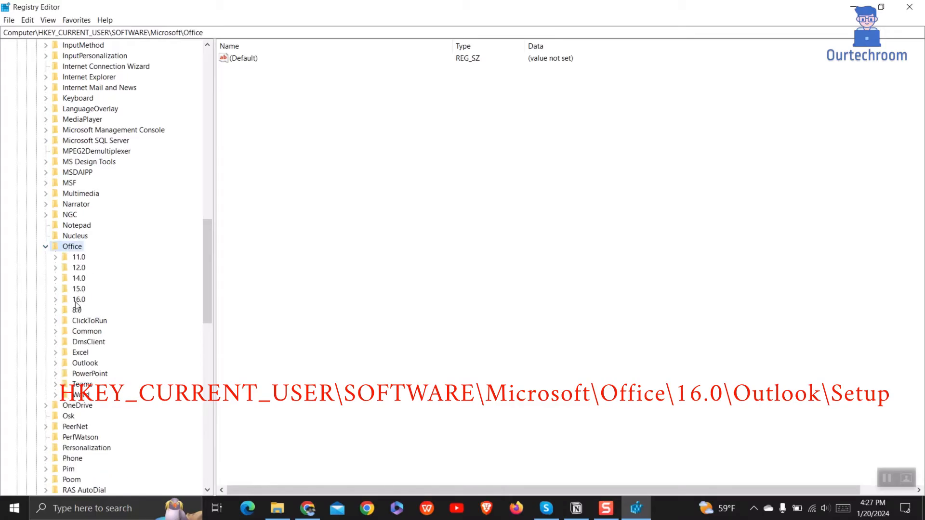
- Expand 16.0 > Outlook and select the Setup key to list its values
{"action": "left_click", "coordinate": [78, 299]}
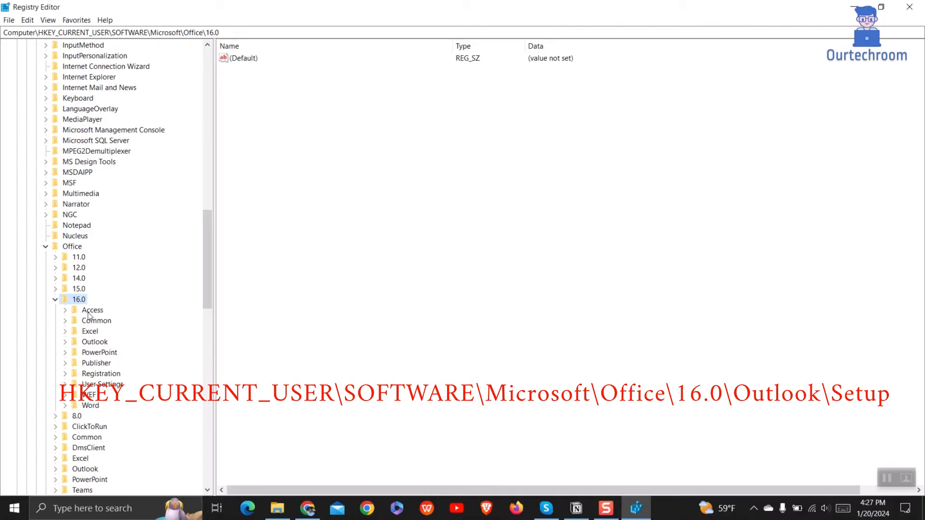
{"action": "left_click", "coordinate": [95, 341]}
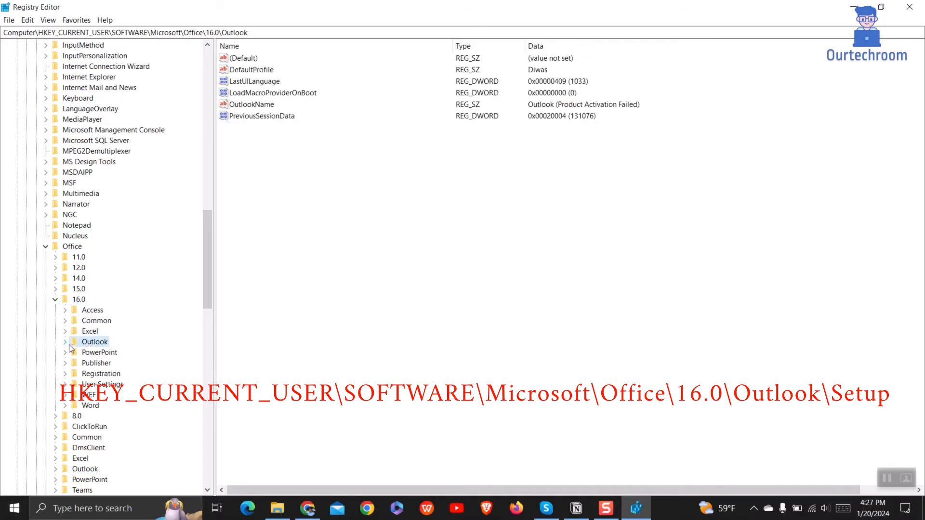
{"action": "left_click", "coordinate": [64, 341]}
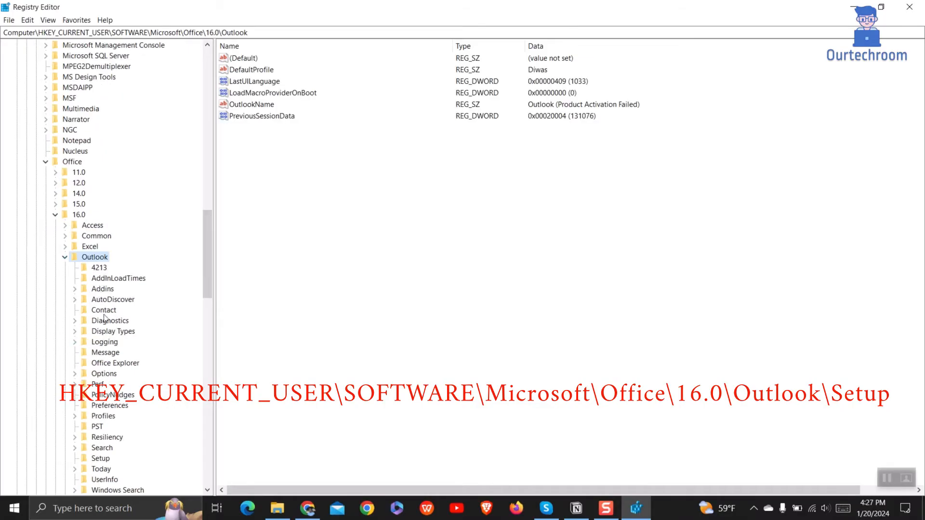
{"action": "scroll", "scroll_direction": "down", "scroll_amount": 3}
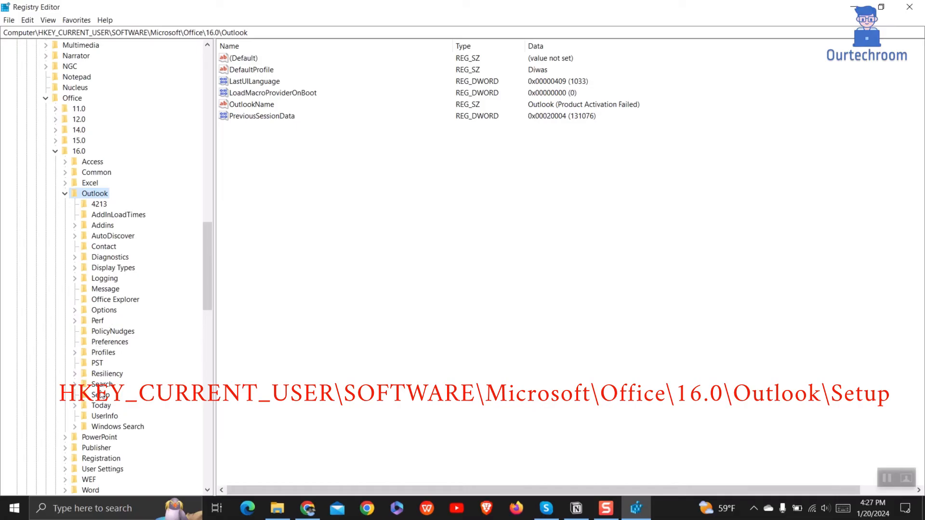
{"action": "left_click", "coordinate": [99, 395]}
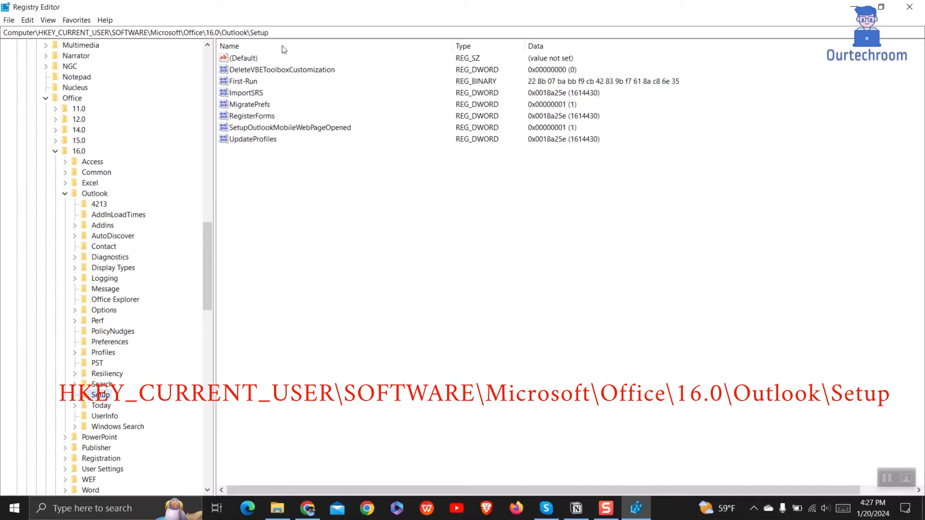
{"action": "left_click", "coordinate": [110, 33]}
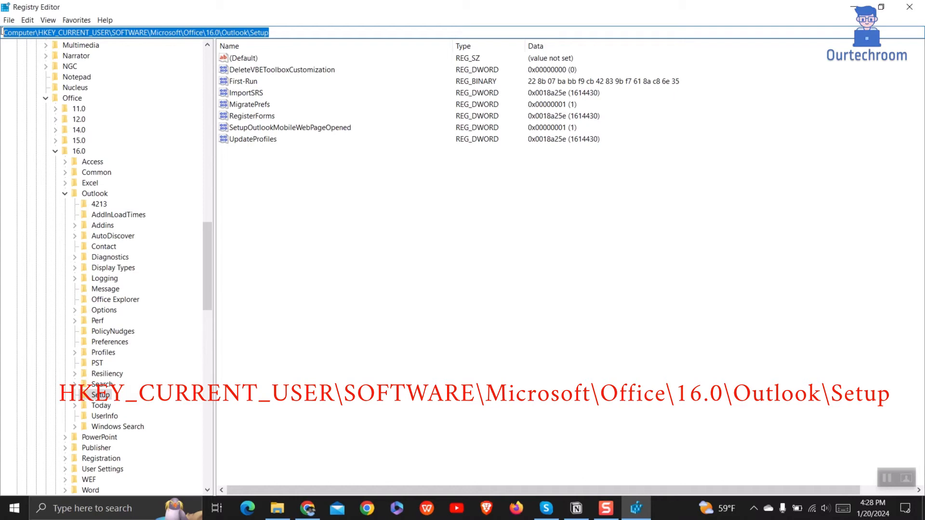
{"action": "mouse_move", "coordinate": [316, 227]}
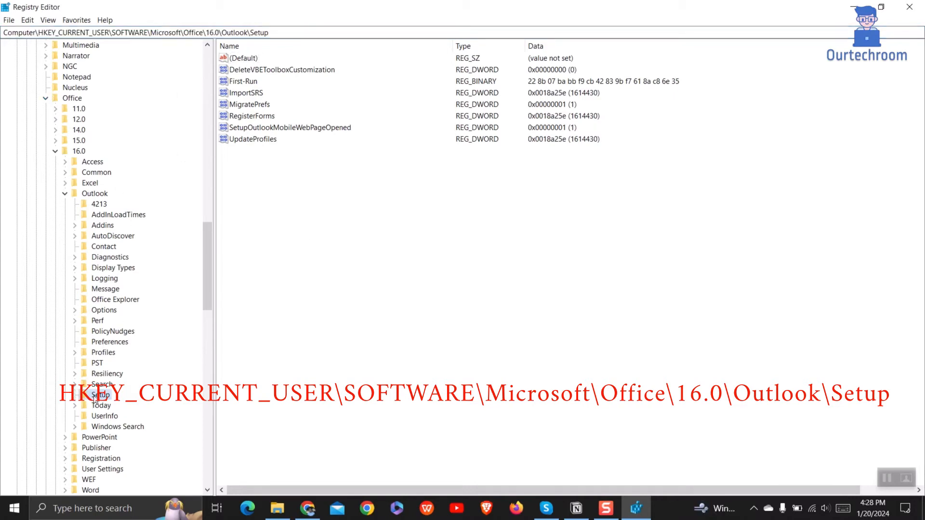
{"action": "left_click", "coordinate": [245, 58]}
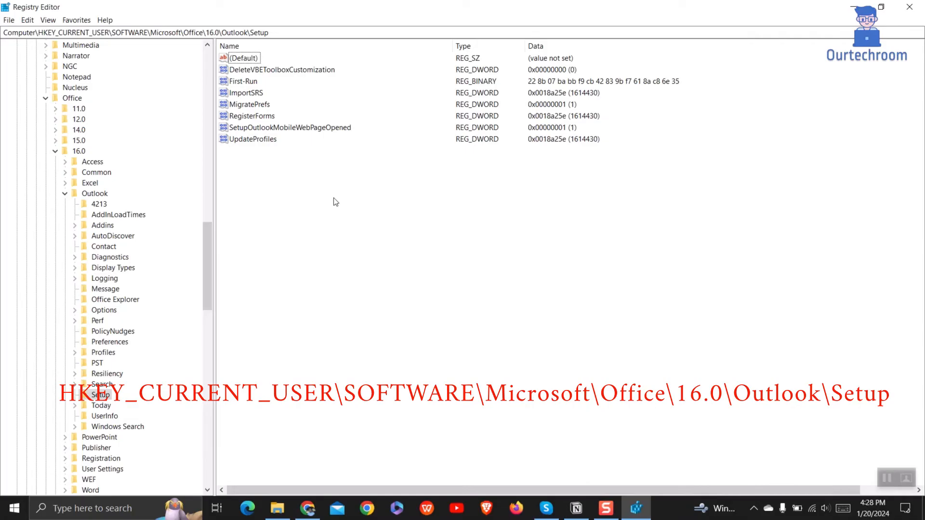
- Create a new DWORD (32-bit) value named DisableRoamingSignaturesTemporaryToggle in Setup
{"action": "right_click", "coordinate": [333, 202]}
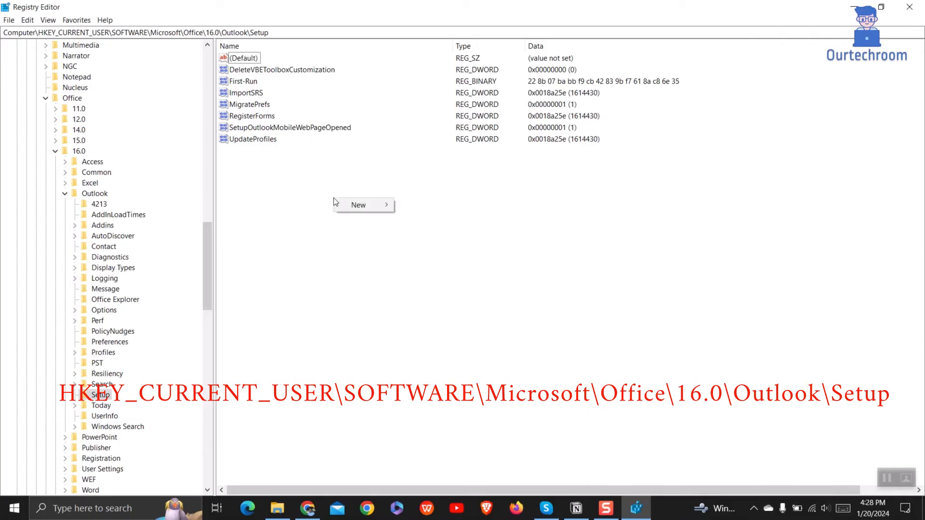
{"action": "mouse_move", "coordinate": [359, 205]}
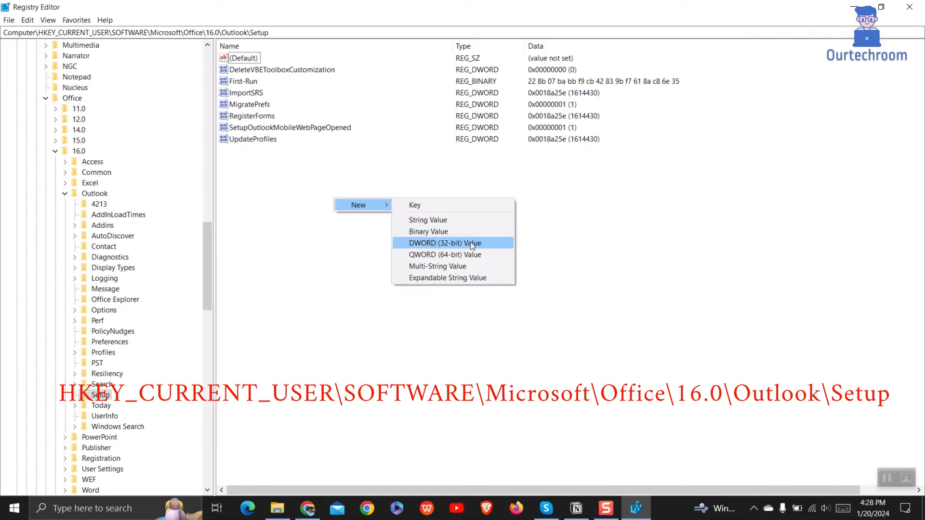
{"action": "left_click", "coordinate": [449, 243]}
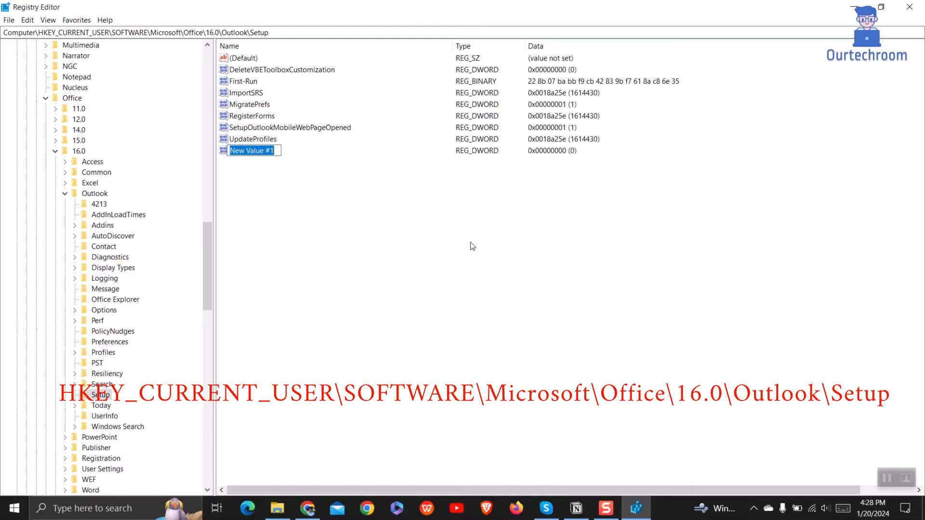
{"action": "type", "text": "Dis"}
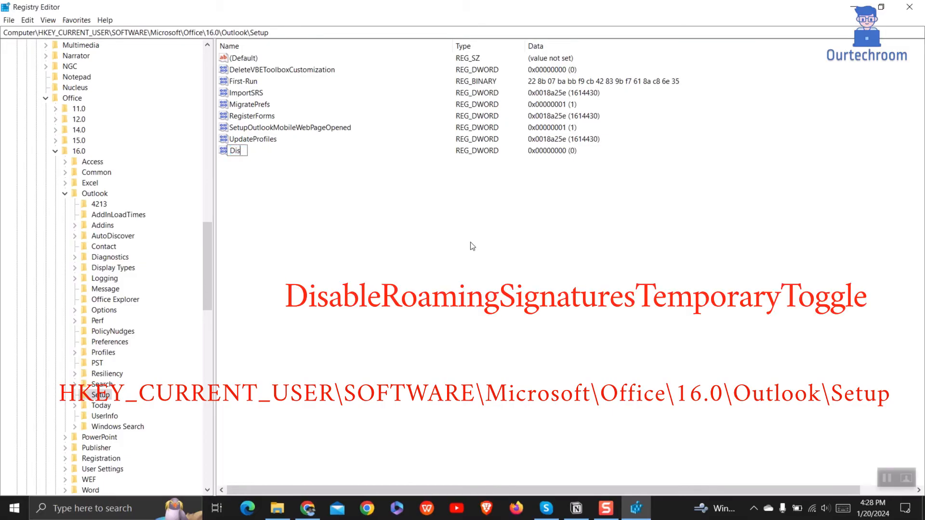
{"action": "type", "text": "able"}
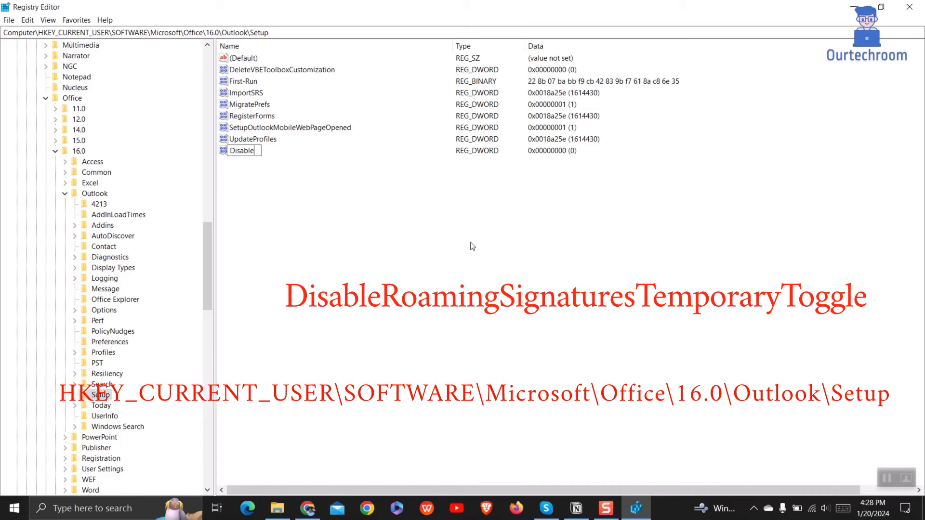
{"action": "type", "text": "Roaming"}
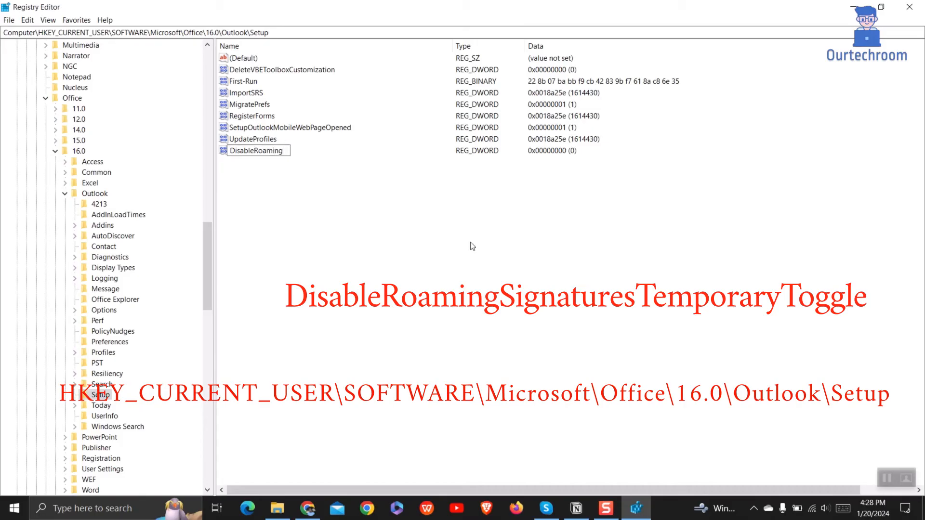
{"action": "type", "text": "SignaturesTemporaryToggle"}
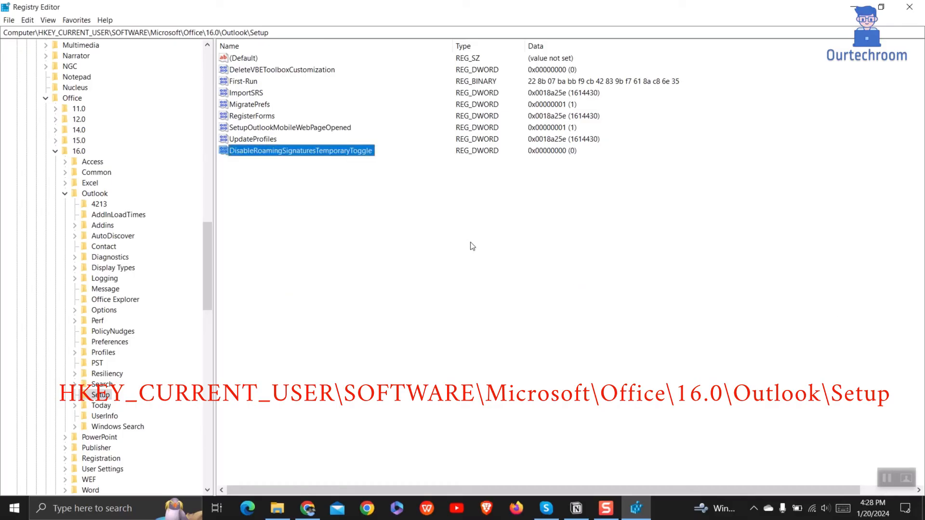
{"action": "mouse_move", "coordinate": [291, 152]}
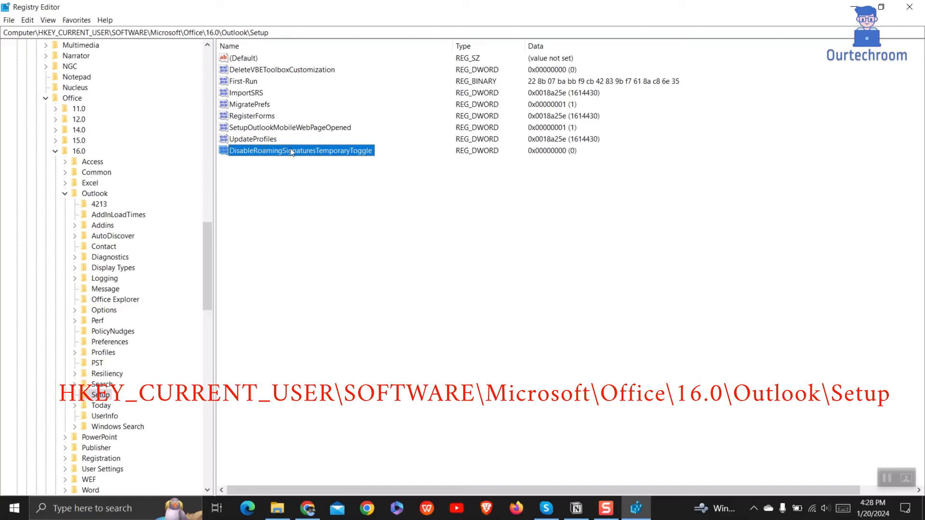
- Set DisableRoamingSignaturesTemporaryToggle's value data to 1 and confirm
{"action": "double_click", "coordinate": [301, 150]}
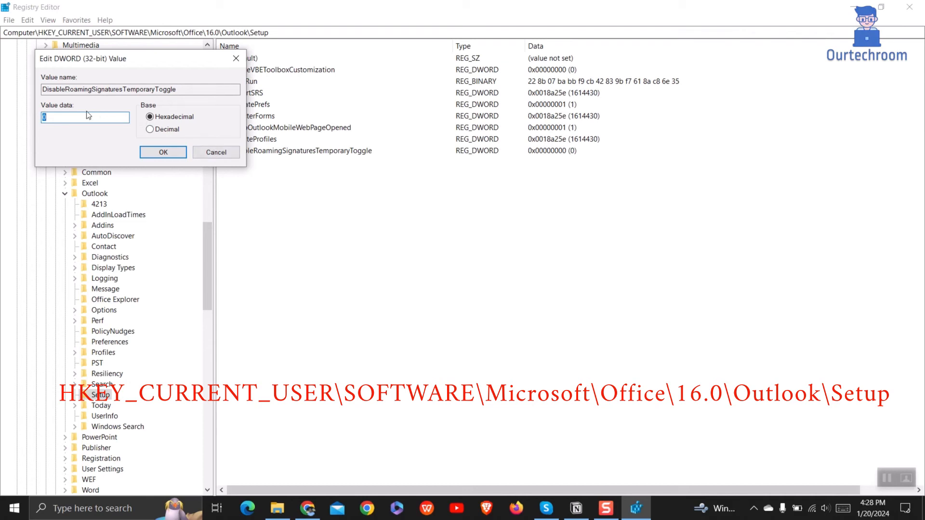
{"action": "type", "text": "1"}
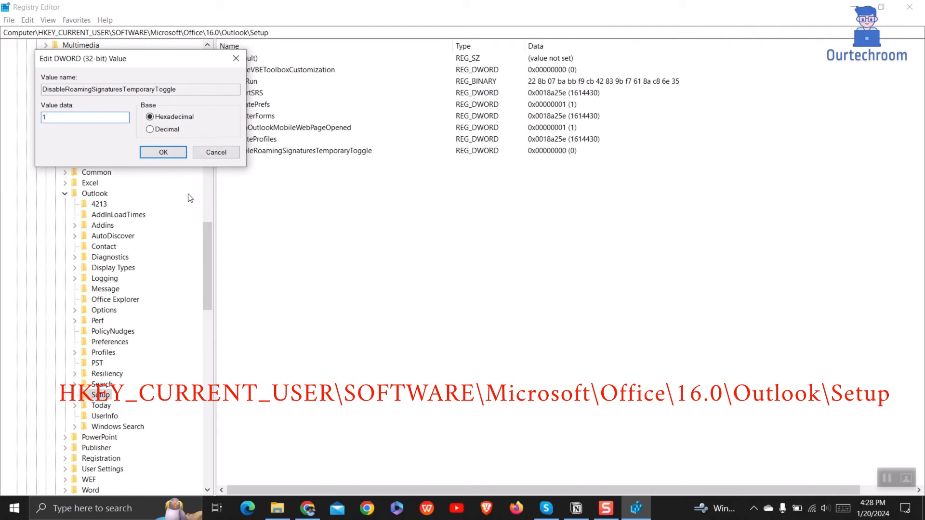
{"action": "left_click", "coordinate": [163, 152]}
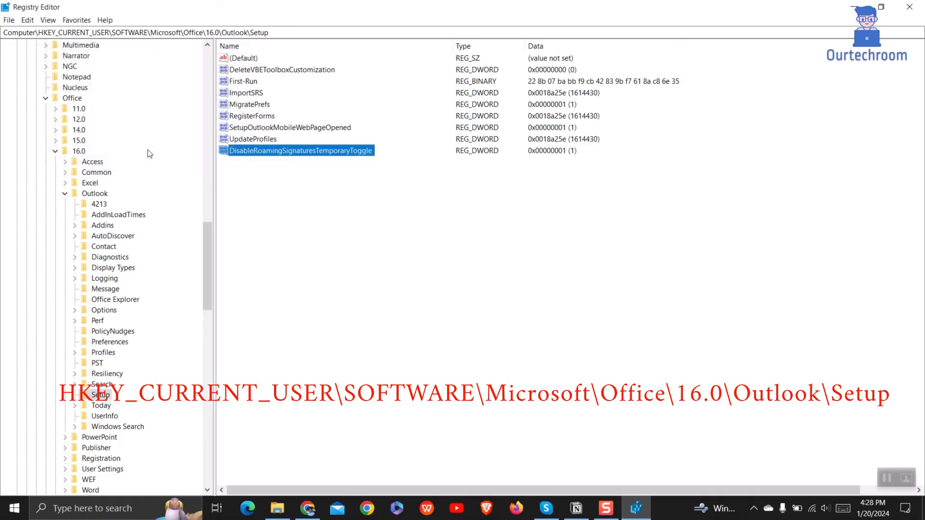
{"action": "mouse_move", "coordinate": [622, 153]}
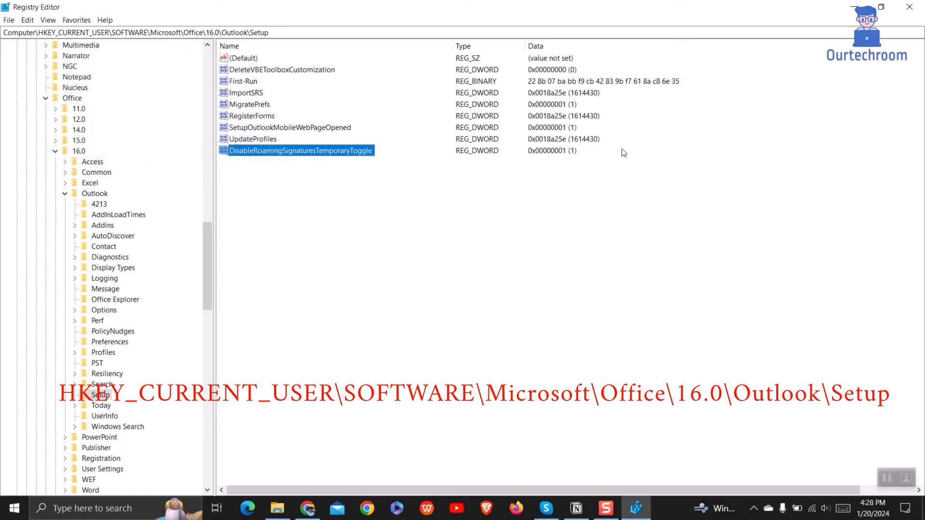